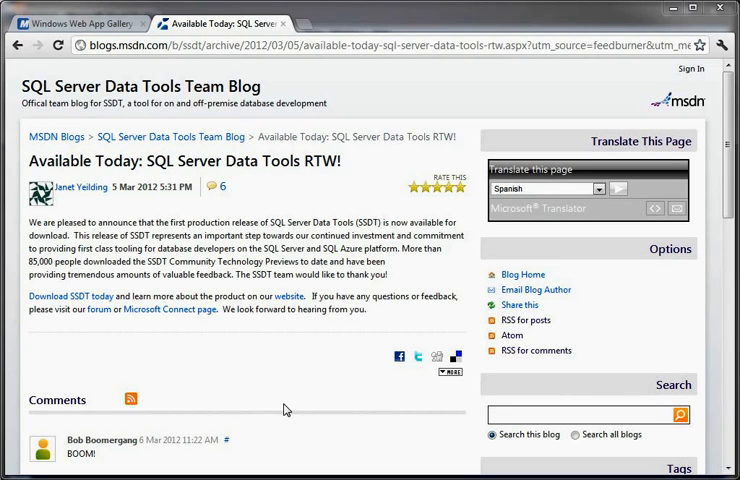
mouse_move(284, 394)
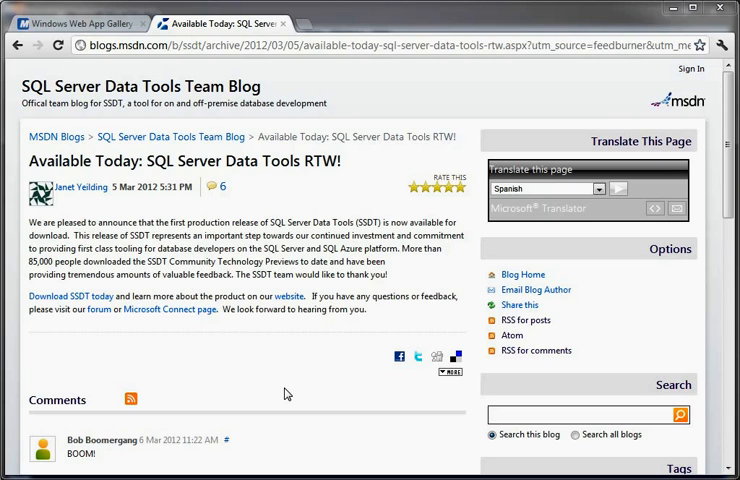
mouse_move(86, 128)
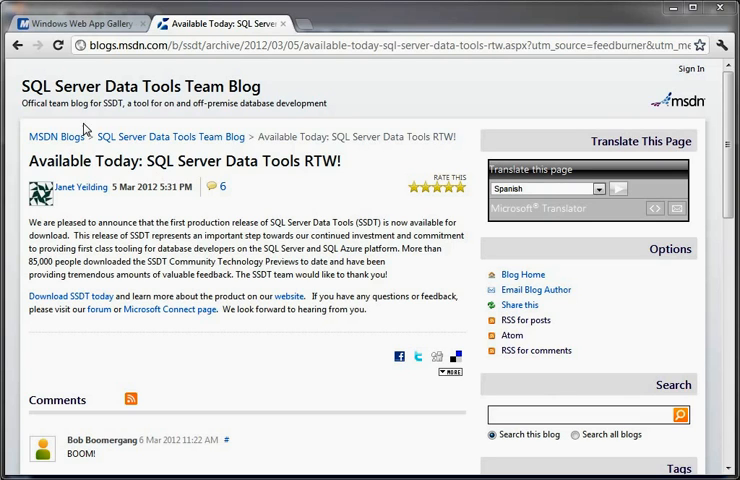
mouse_move(220, 72)
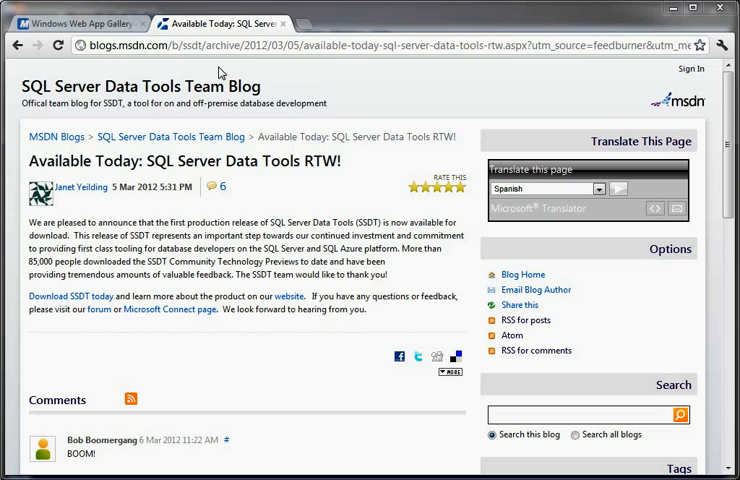
mouse_move(80, 296)
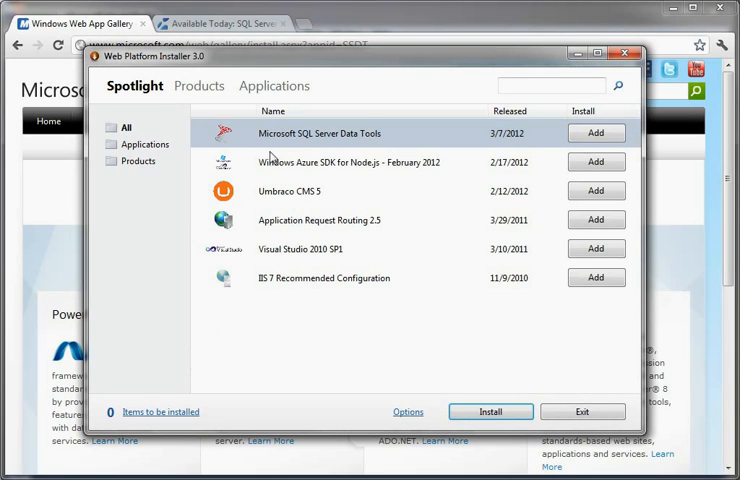
mouse_move(364, 144)
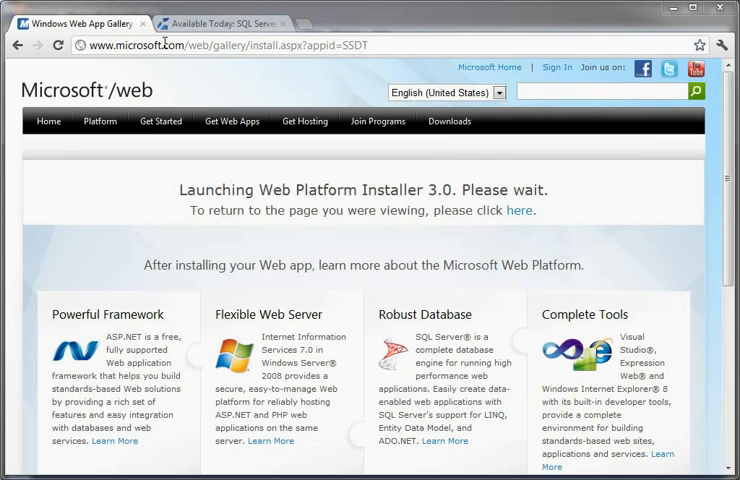
- Return to the SSDT announcement blog post in Chrome
click(214, 24)
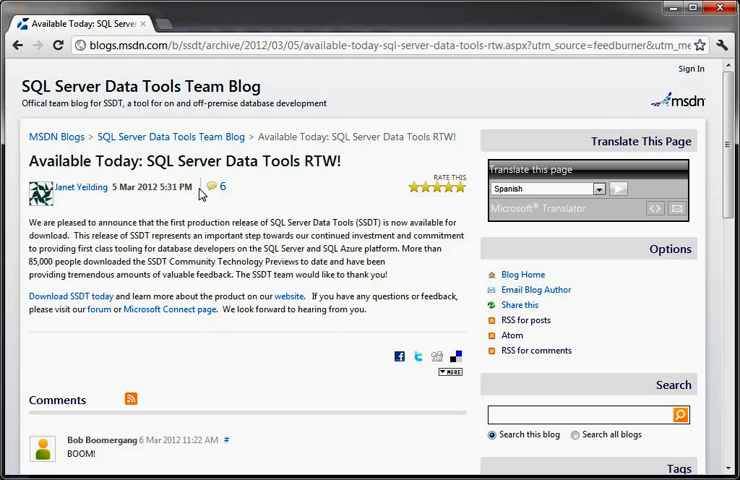
mouse_move(296, 200)
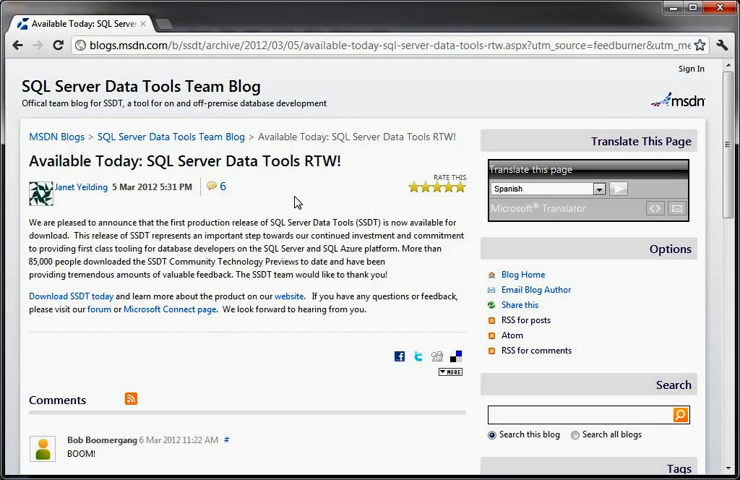
mouse_move(294, 202)
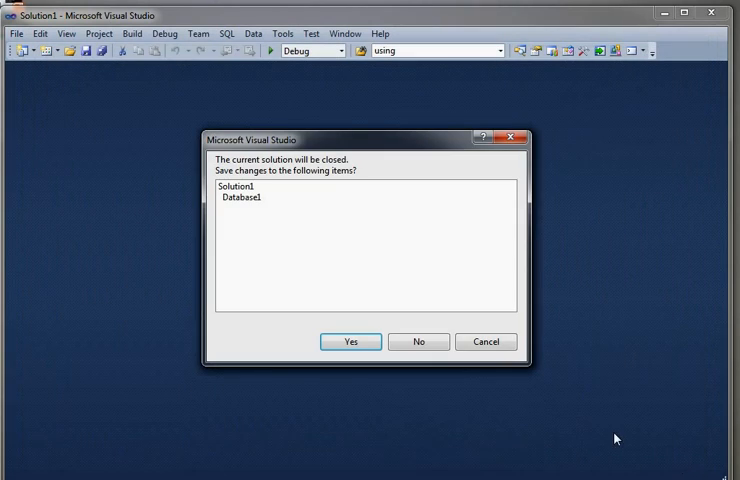
- Answer the save prompt so Solution1 closes and ConsoleApplication2 loads
click(416, 340)
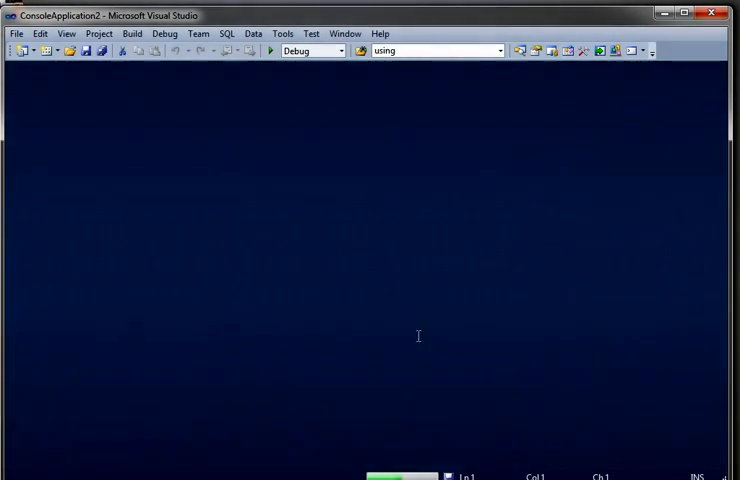
- Show the SQL Server Object Explorer from the View menu and browse its SQL Server node
click(66, 32)
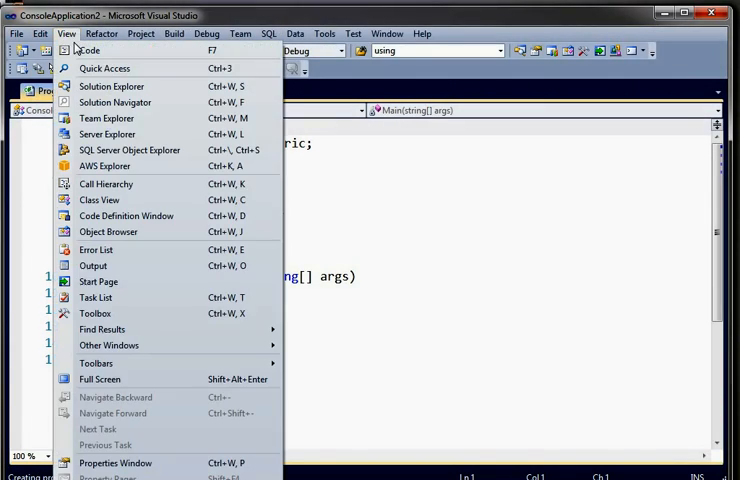
mouse_move(128, 150)
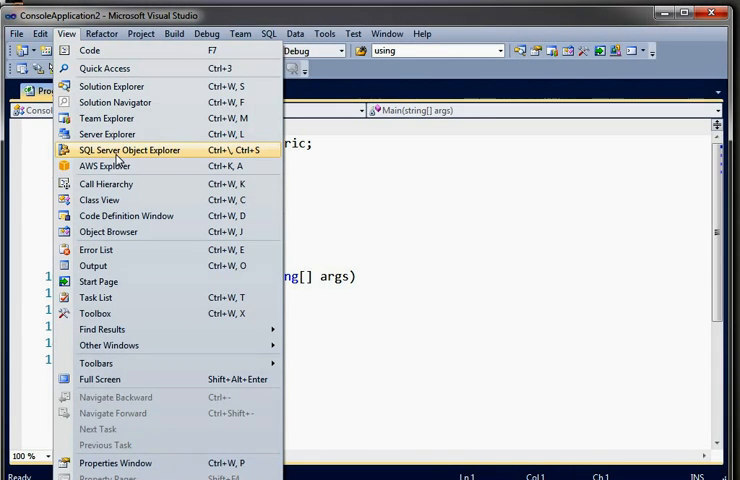
click(128, 150)
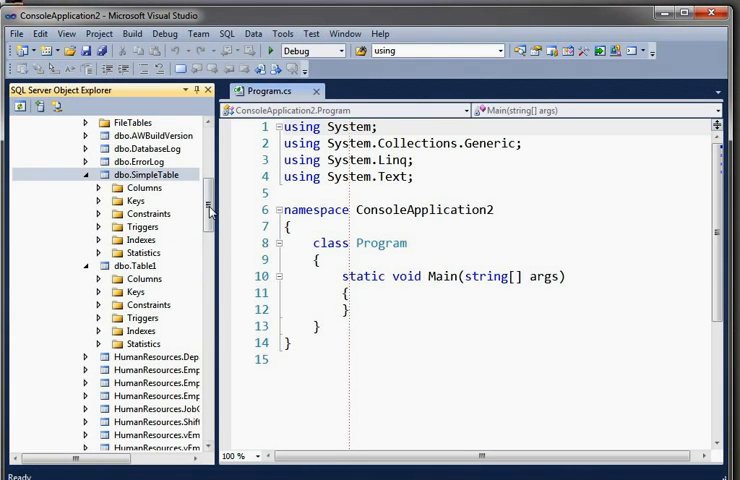
click(20, 122)
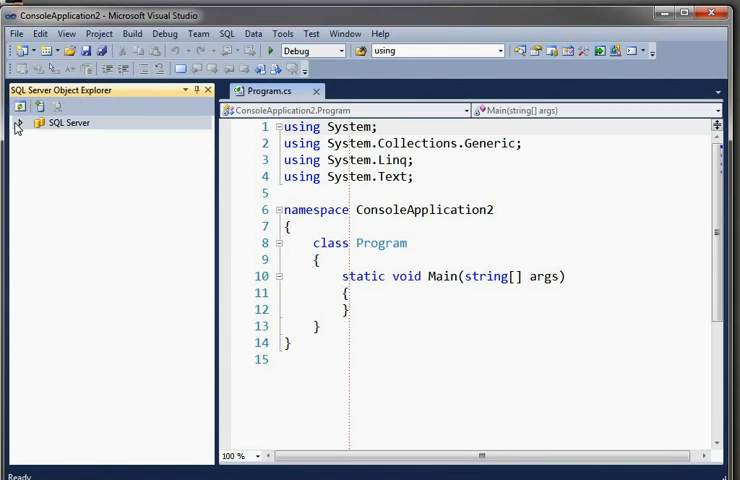
click(16, 122)
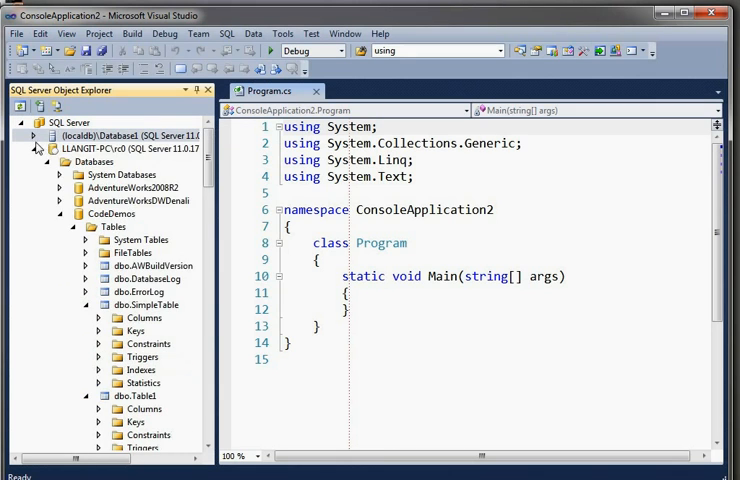
click(32, 136)
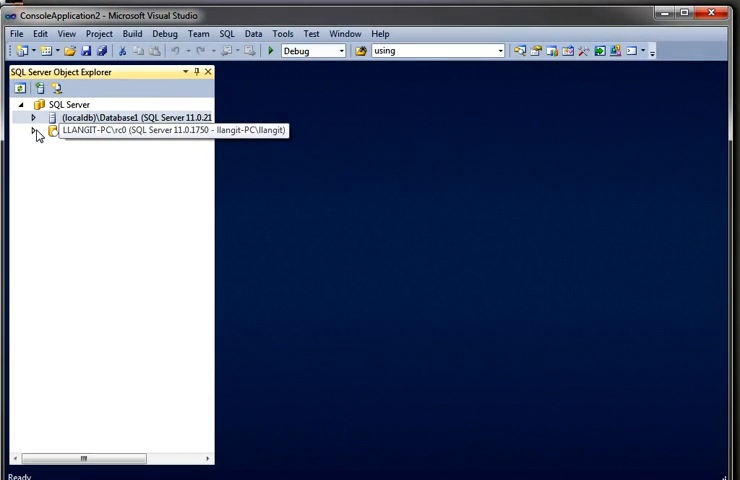
- Start a New Query against the CodeDemos database from its context menu
click(32, 132)
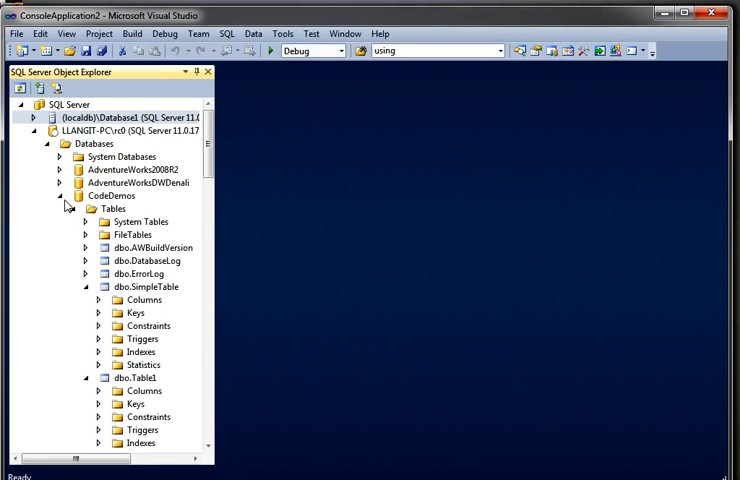
click(60, 196)
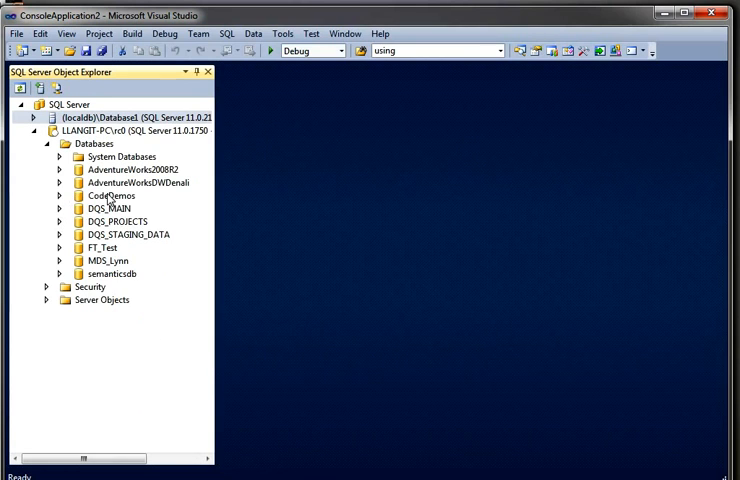
right_click(110, 196)
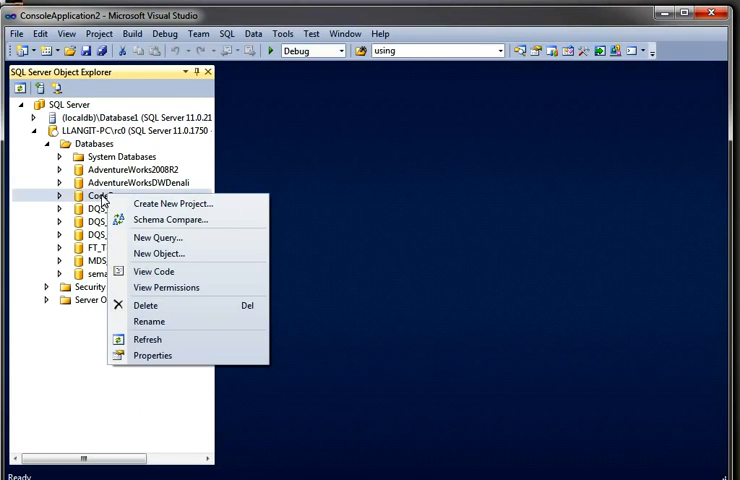
mouse_move(152, 356)
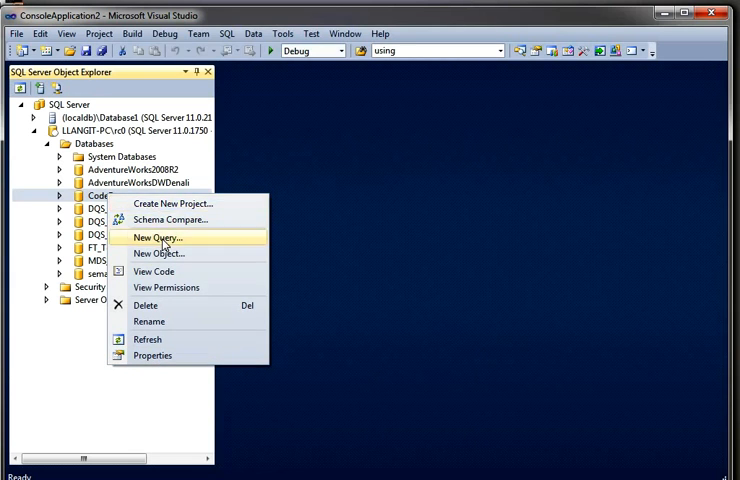
mouse_move(164, 252)
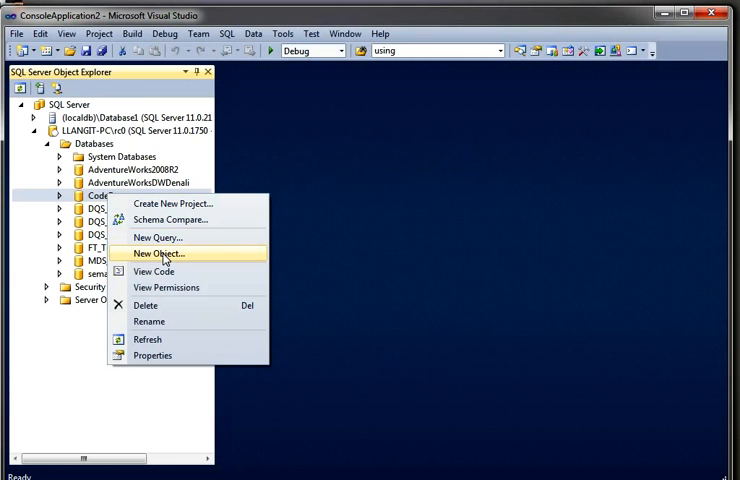
click(156, 252)
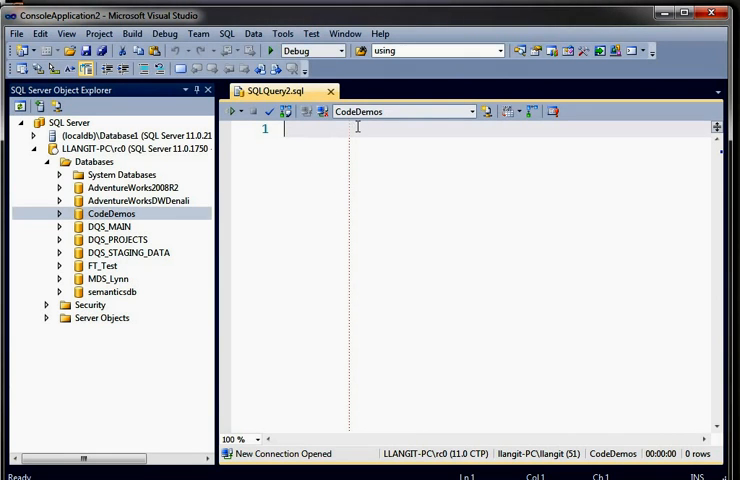
- Begin the select statement against CodeDemos, discarding a mistyped 'c.' column prefix
text(select *)
text(fro)
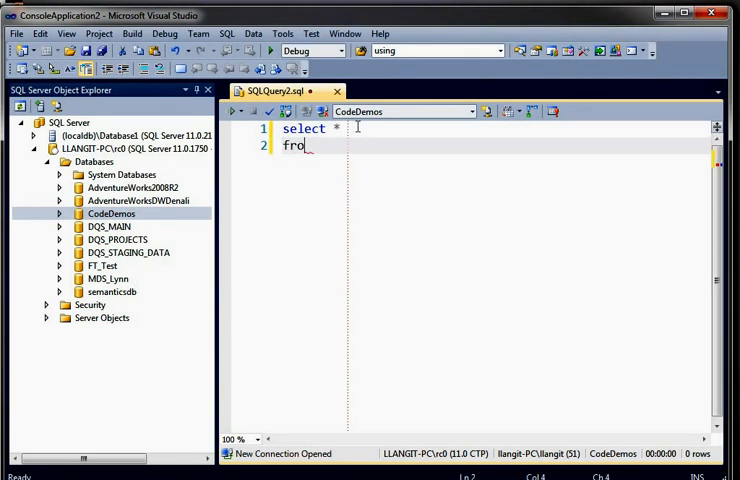
text(m)
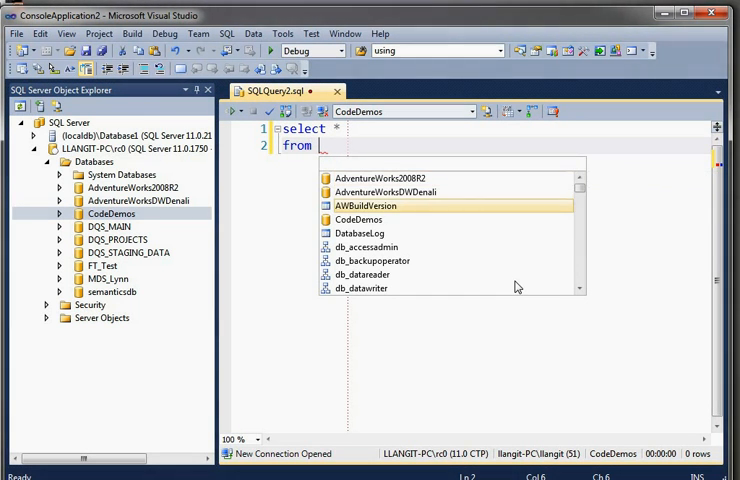
text(CodeDemos)
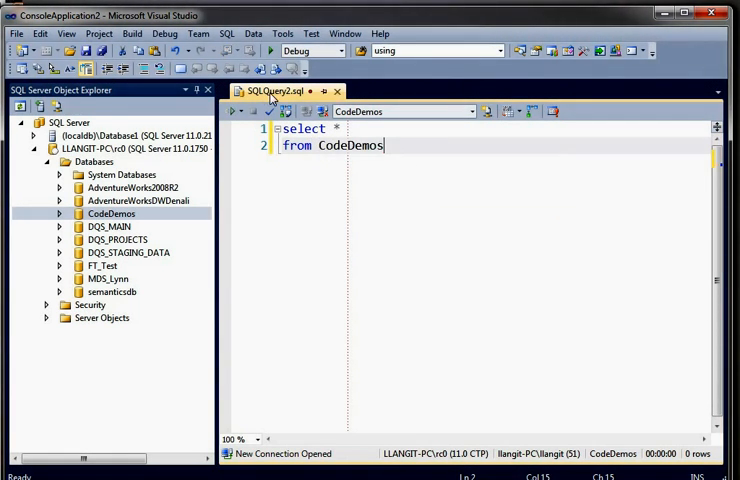
text(c)
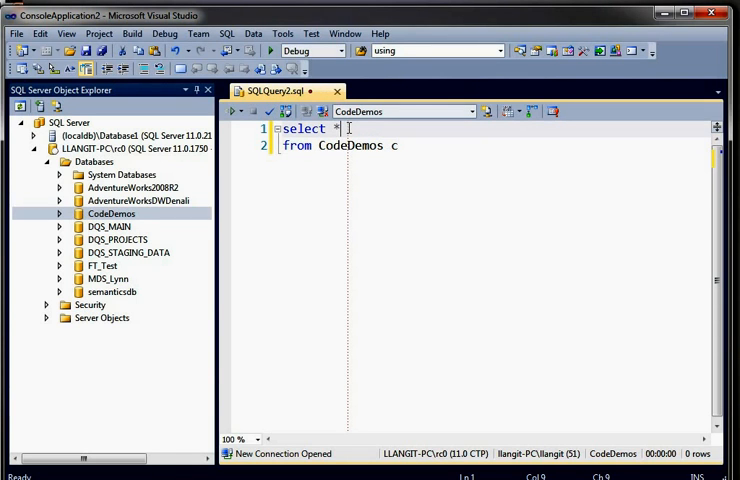
text(c.)
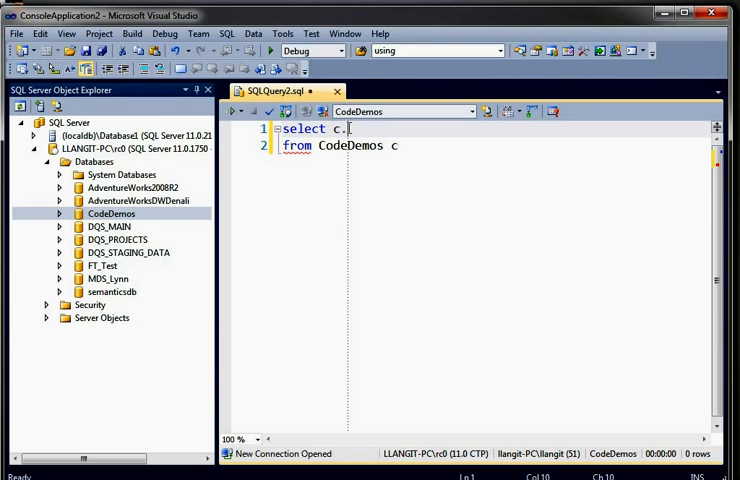
key(BackSpace)
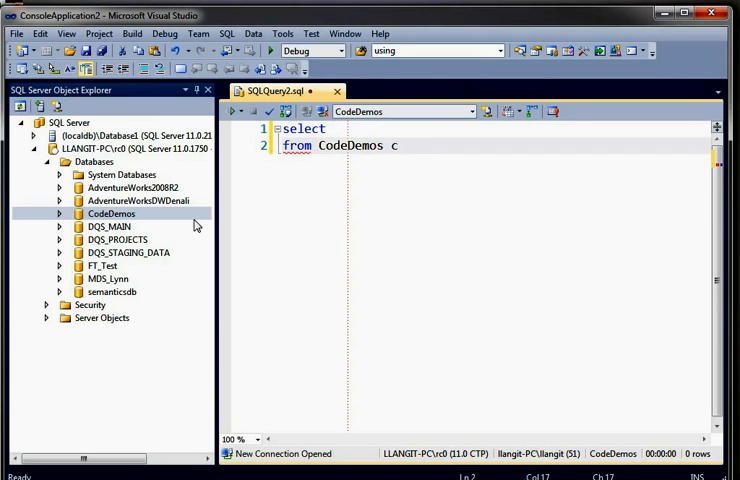
- Complete 'select s.DueDateKey, s.ProductKey from SimpleTable s' with IntelliSense, expanding the CodeDemos tables
click(60, 212)
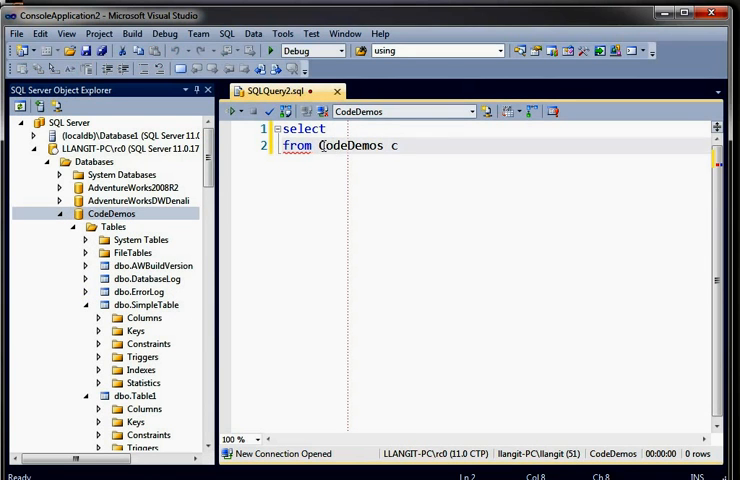
text(Si)
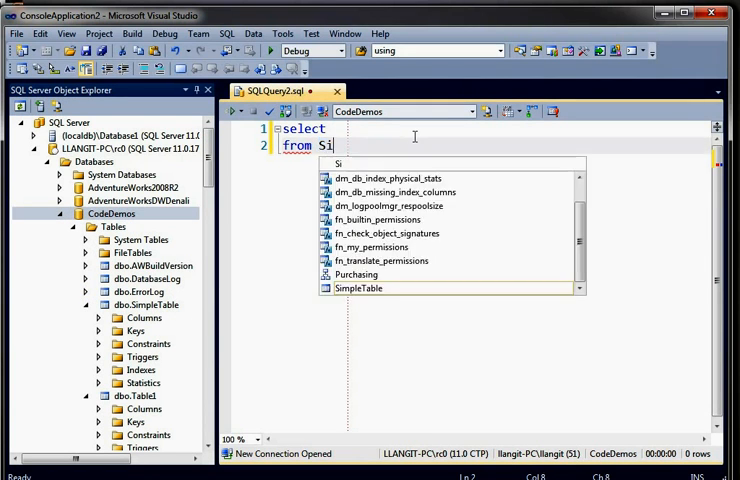
text(mpleTable)
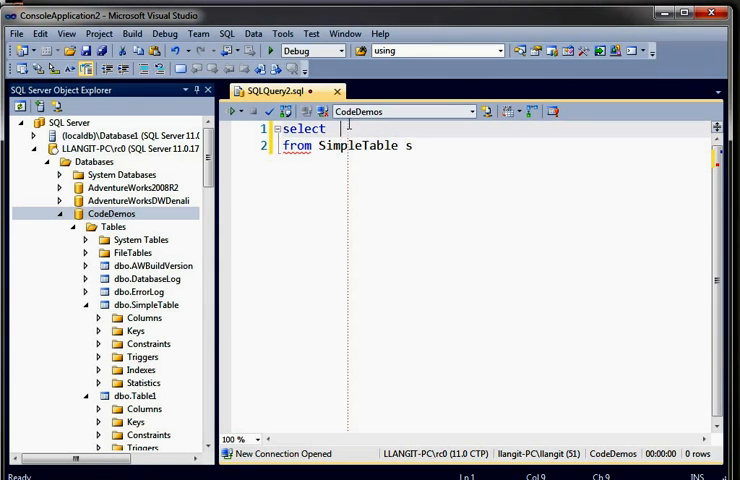
text(s.DueDateKey)
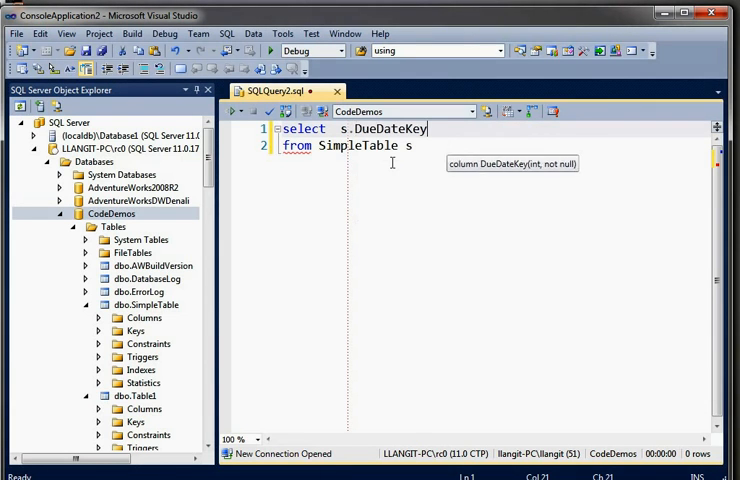
text(, s.)
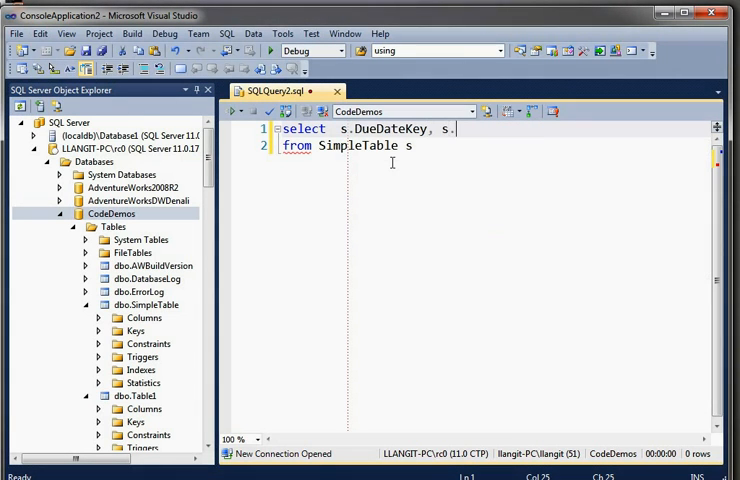
text(.)
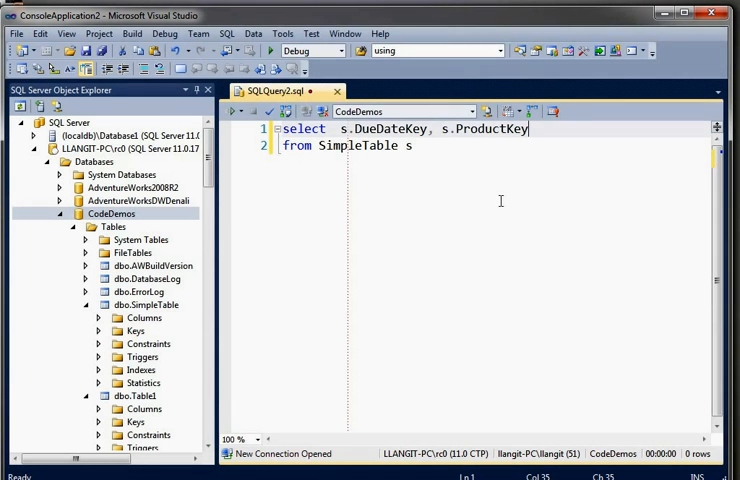
mouse_move(396, 216)
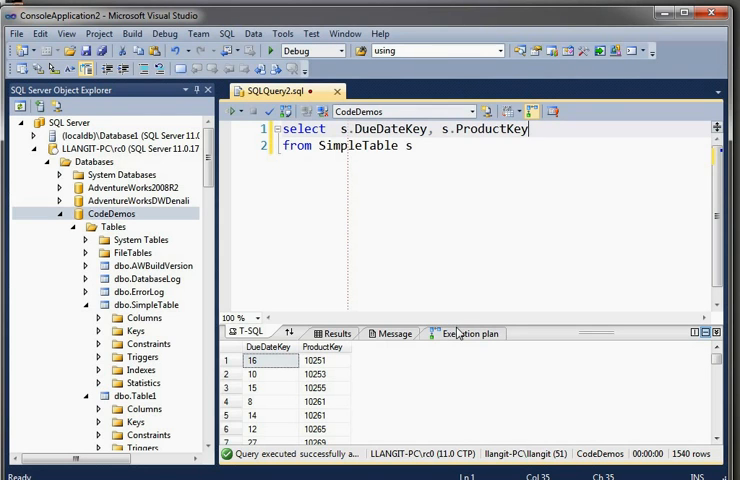
mouse_move(464, 320)
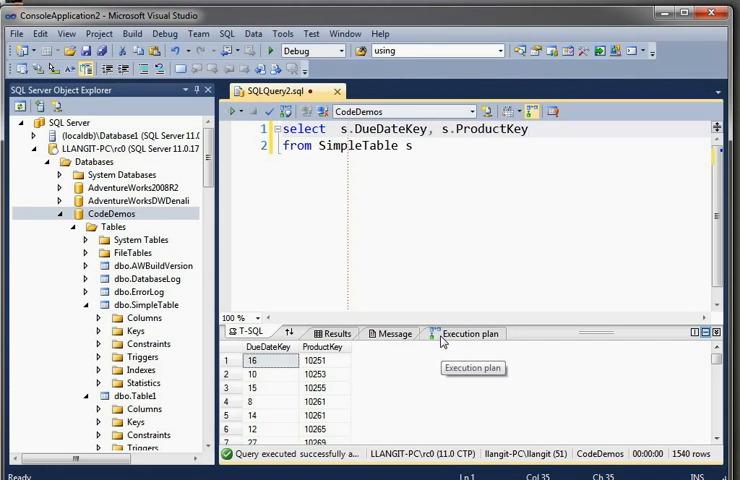
mouse_move(448, 344)
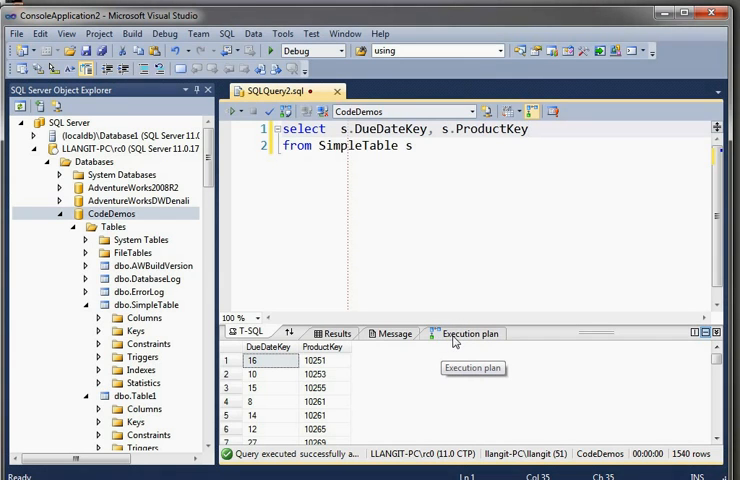
- Show the executed query's plan, a Columnstore Index Scan
click(468, 332)
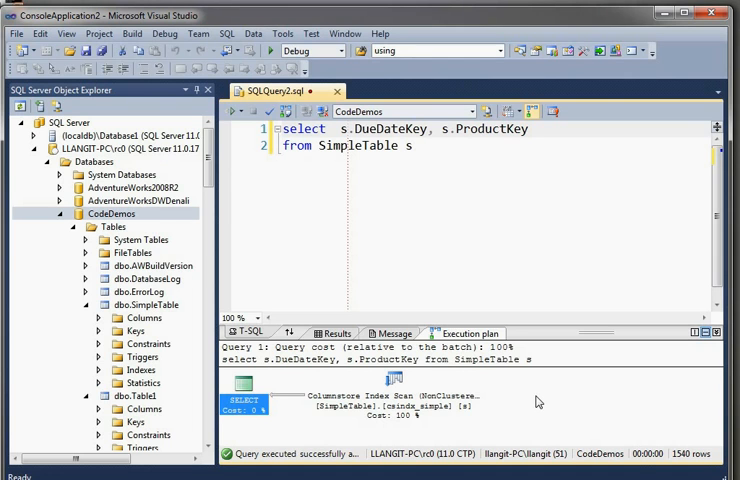
mouse_move(384, 410)
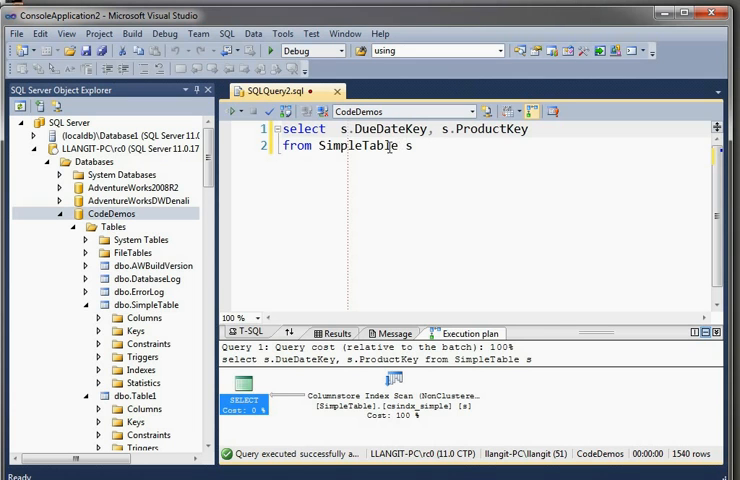
- Bring up the editor's context menu for Execution Settings > Include Client Statistics
right_click(390, 148)
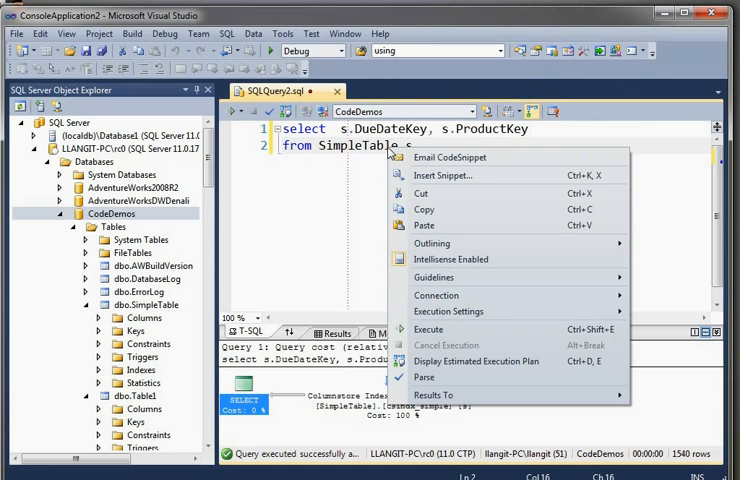
mouse_move(448, 312)
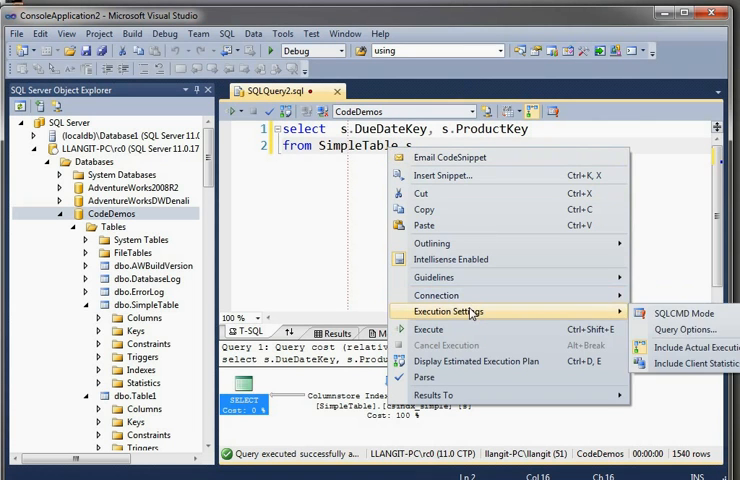
mouse_move(690, 364)
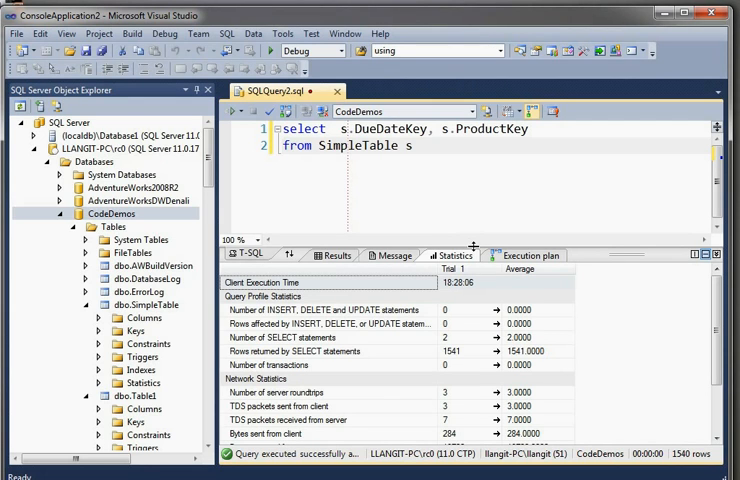
mouse_move(476, 246)
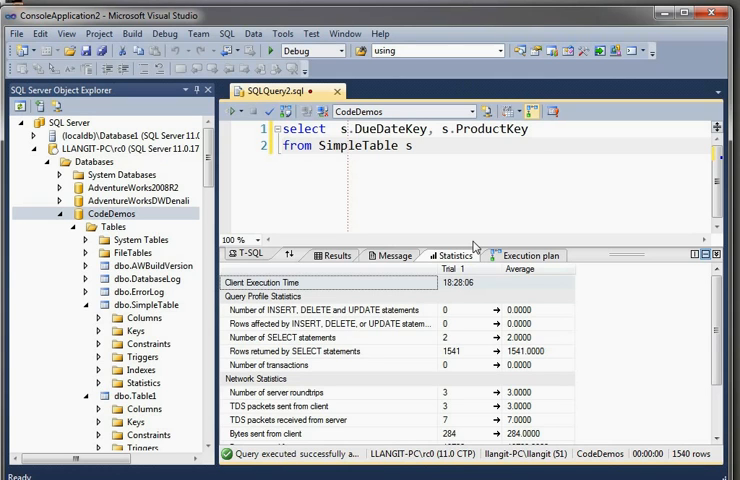
mouse_move(476, 248)
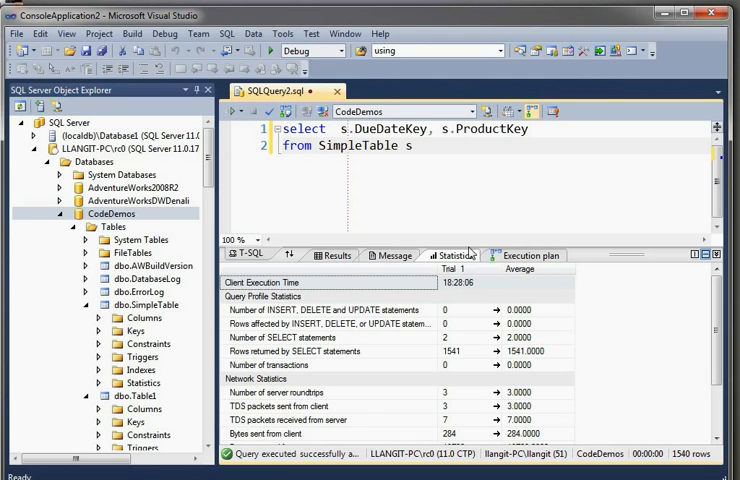
mouse_move(442, 432)
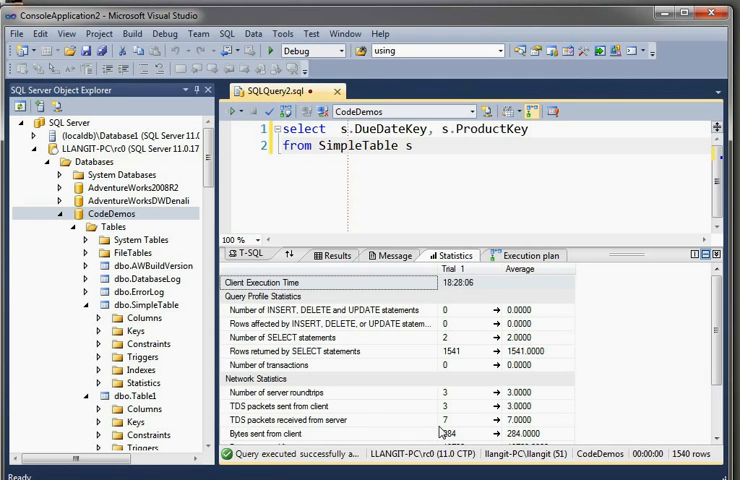